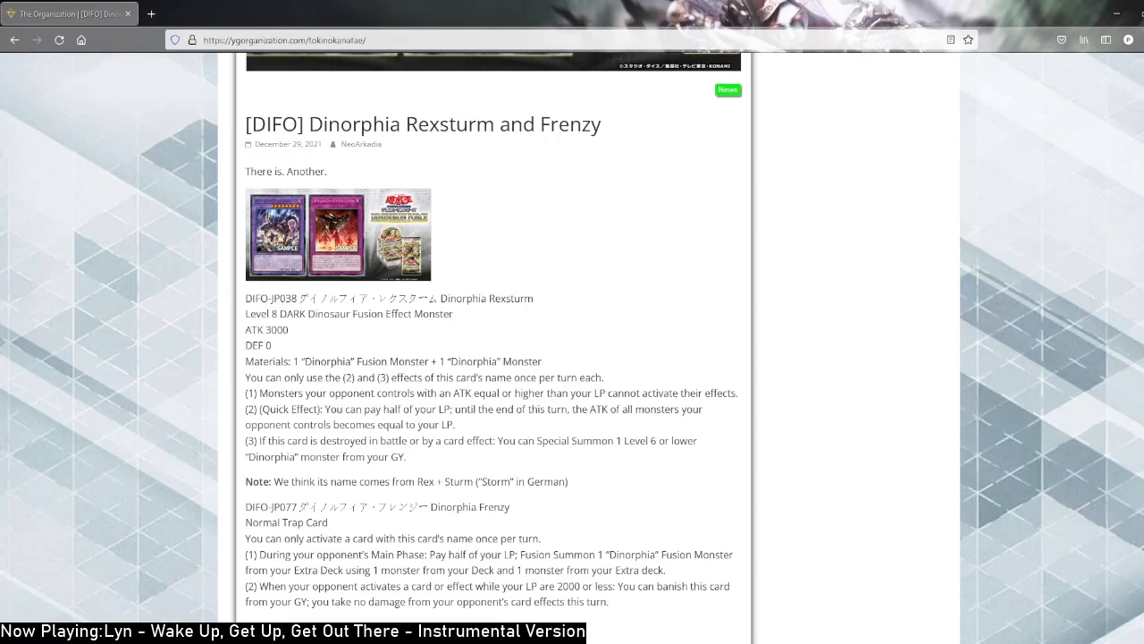
scroll(up, 3)
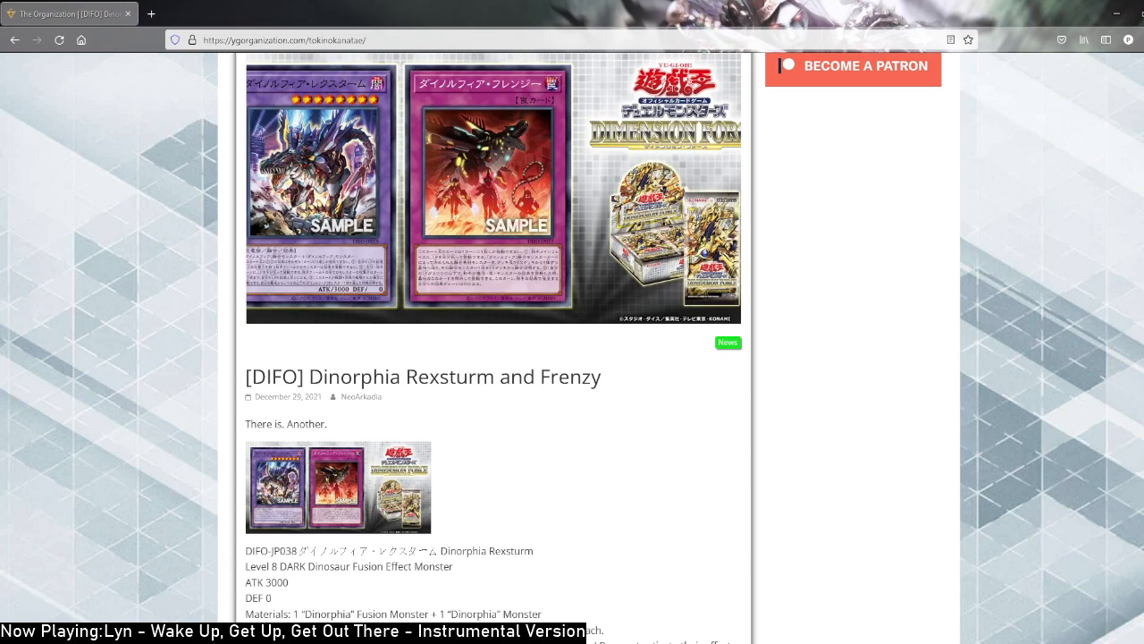
scroll(down, 3)
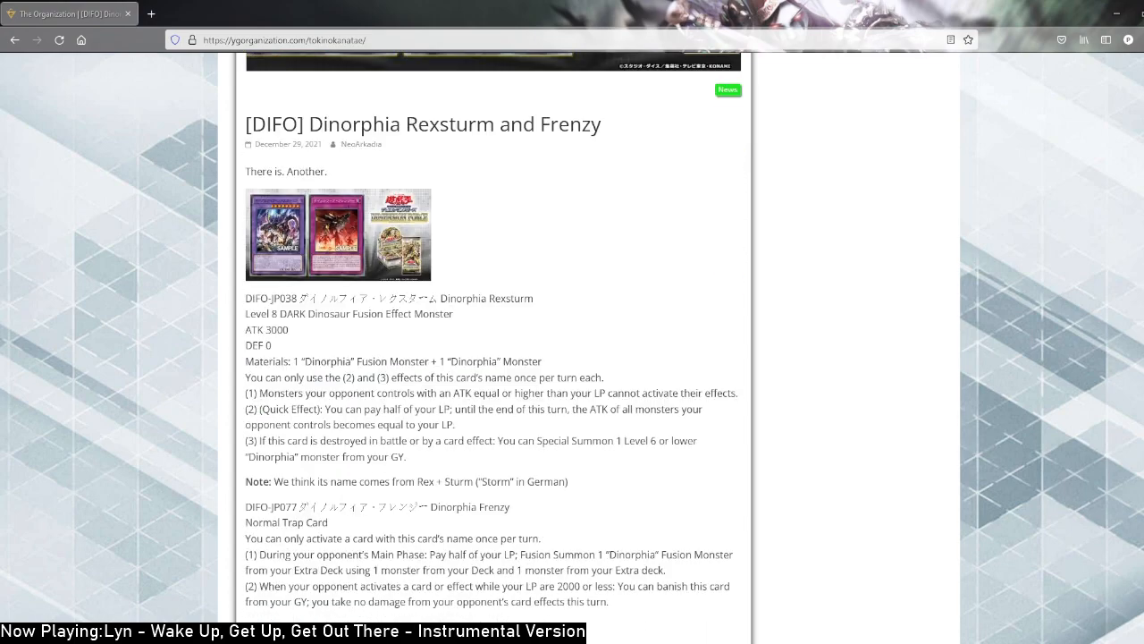
mouse_move(609, 309)
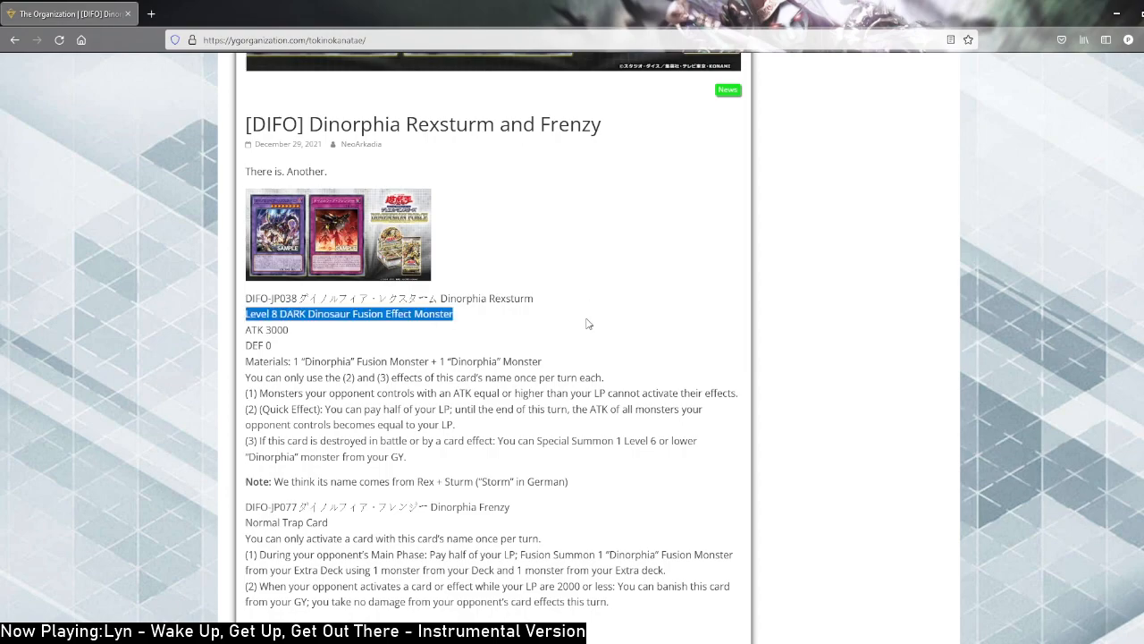
click(565, 358)
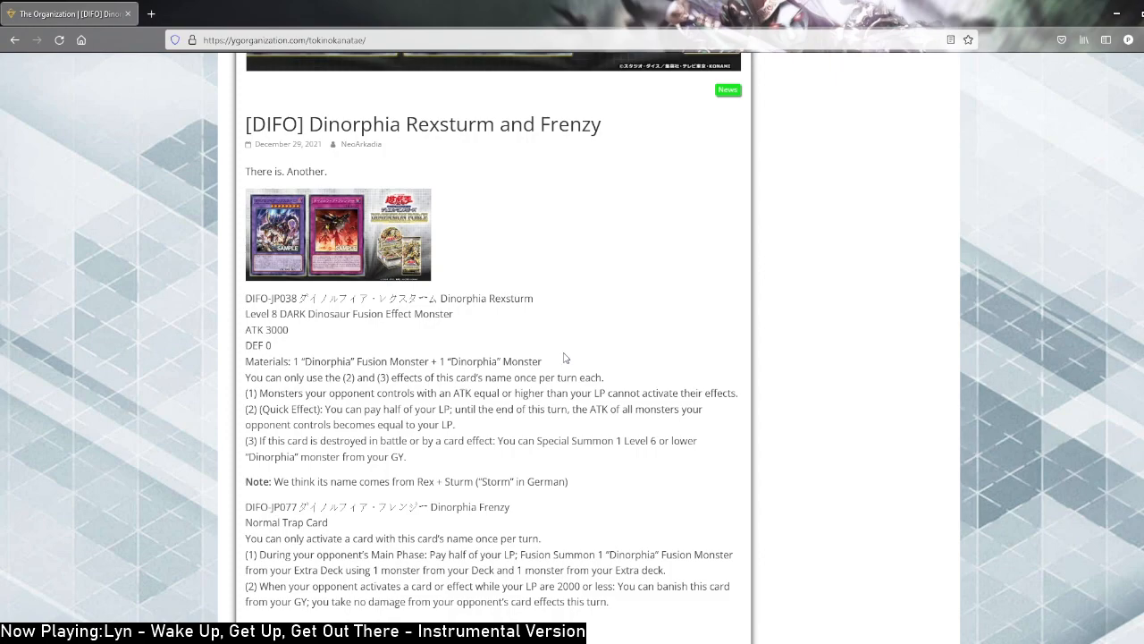
mouse_move(535, 367)
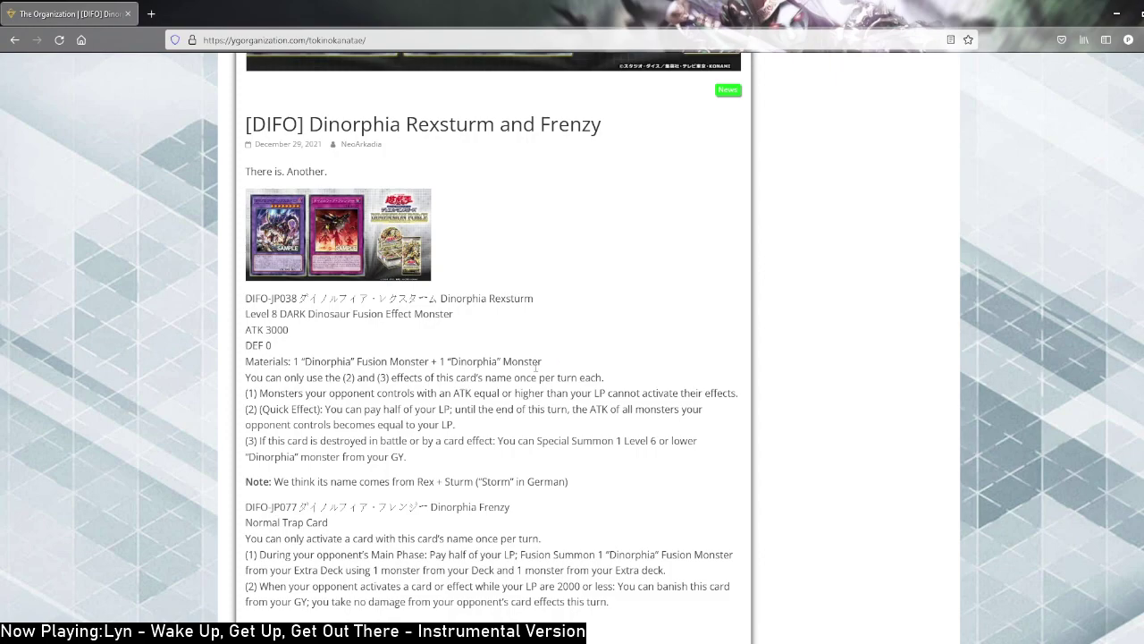
scroll(down, 3)
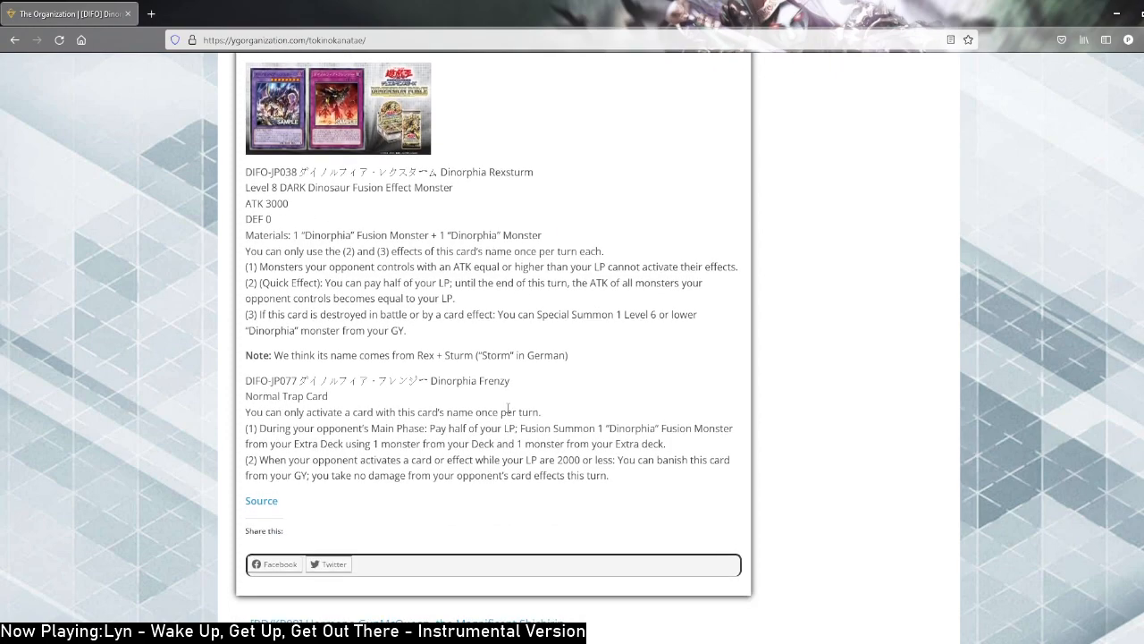